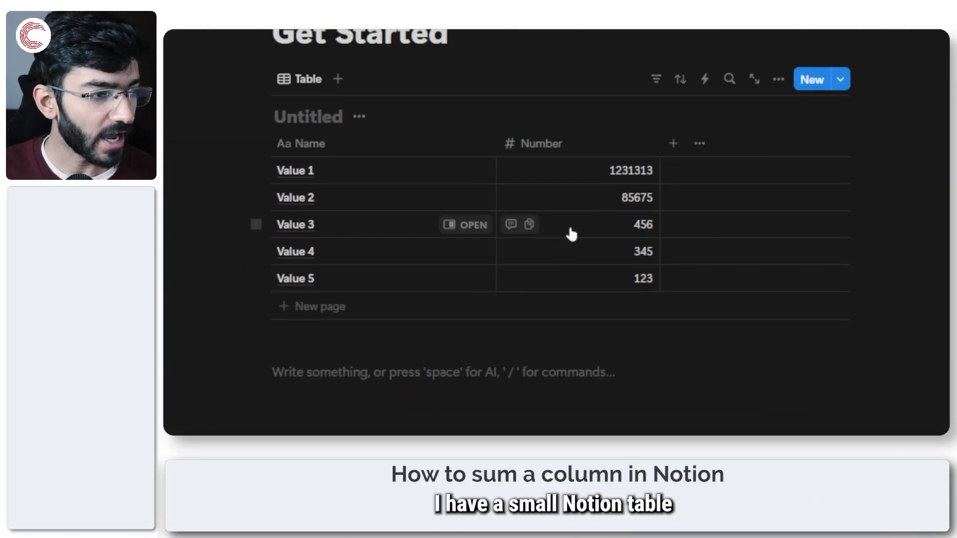
pyautogui.moveTo(464, 100)
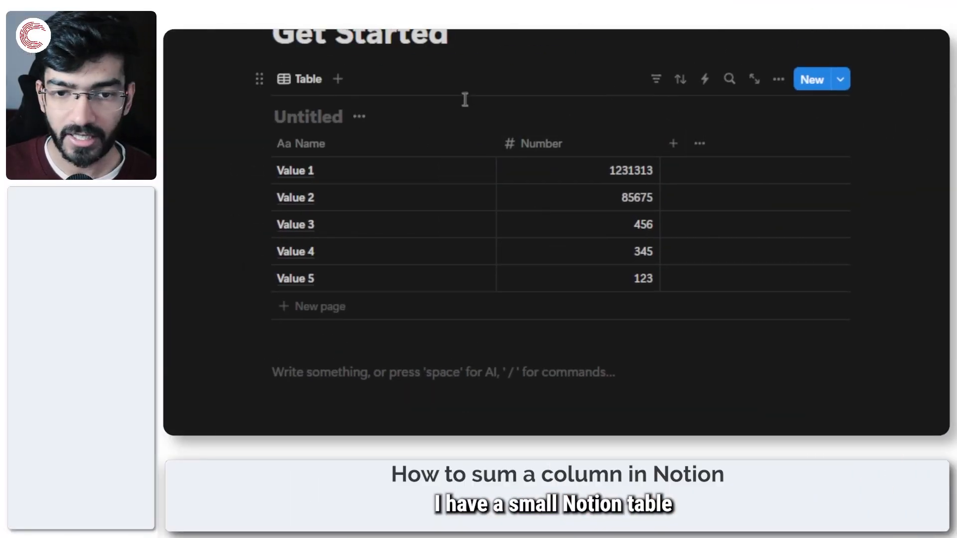
pyautogui.moveTo(356, 253)
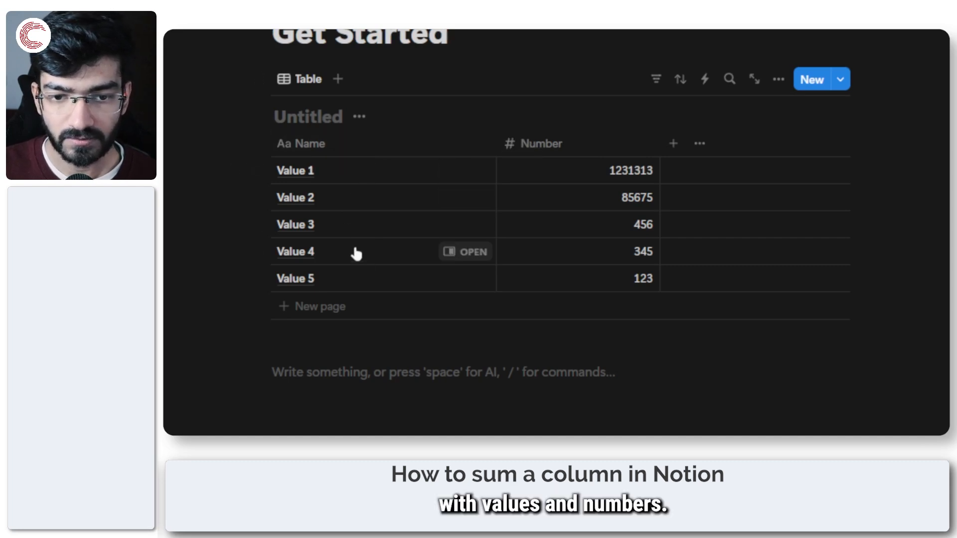
pyautogui.moveTo(600, 191)
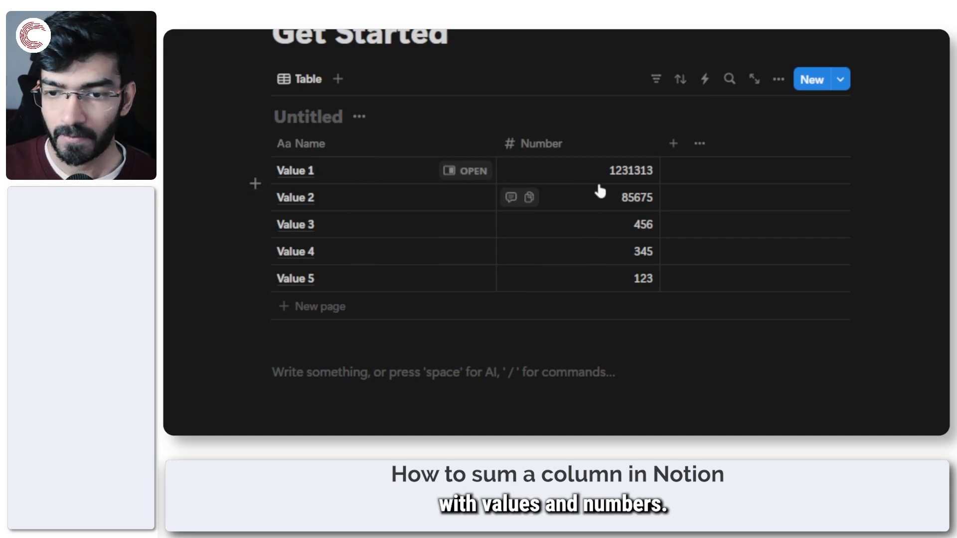
pyautogui.moveTo(601, 177)
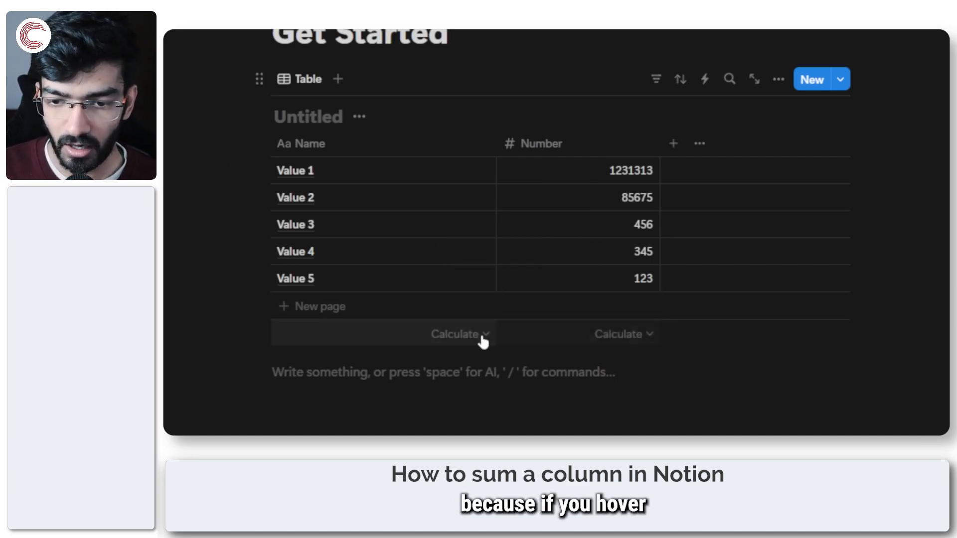
pyautogui.moveTo(586, 333)
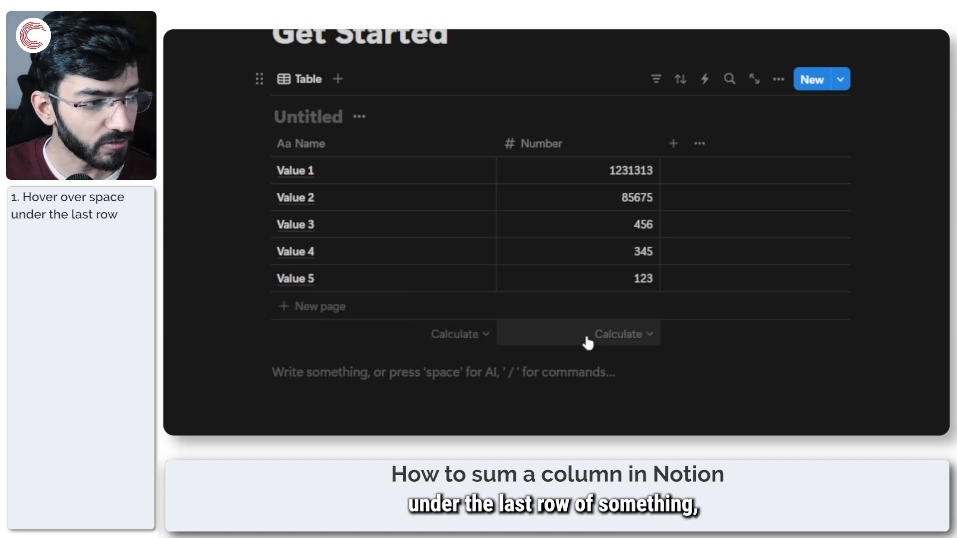
pyautogui.moveTo(430, 351)
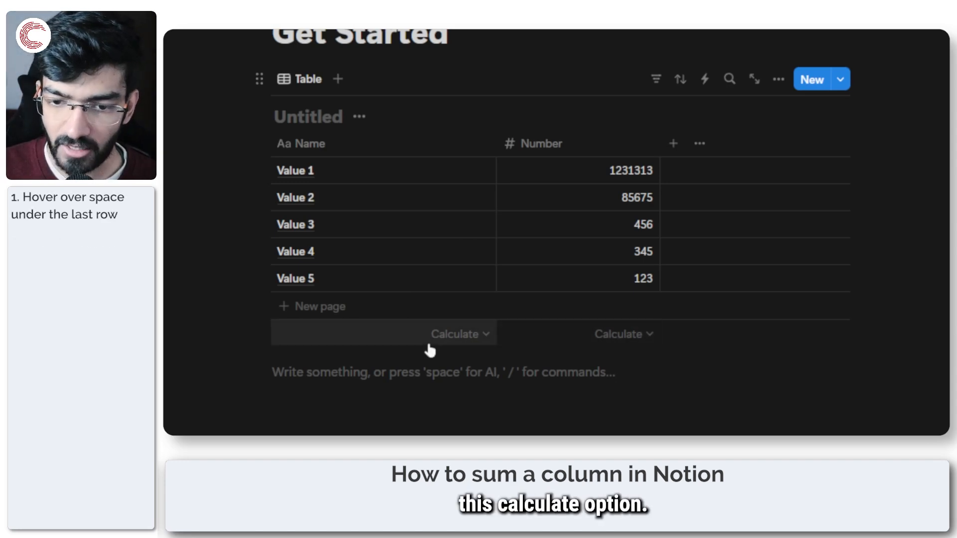
# Step: Open the Calculate options in the Number column's table footer
pyautogui.click(622, 334)
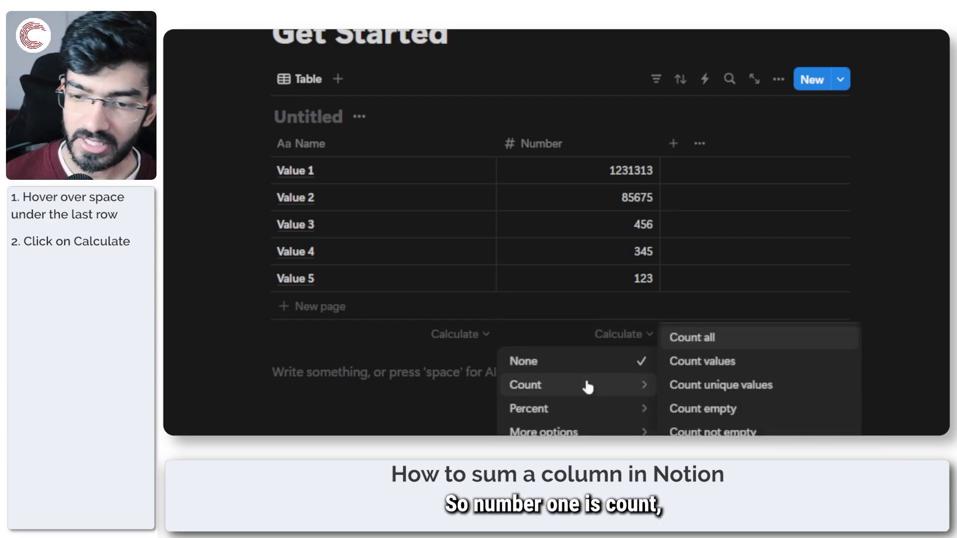
pyautogui.moveTo(702, 361)
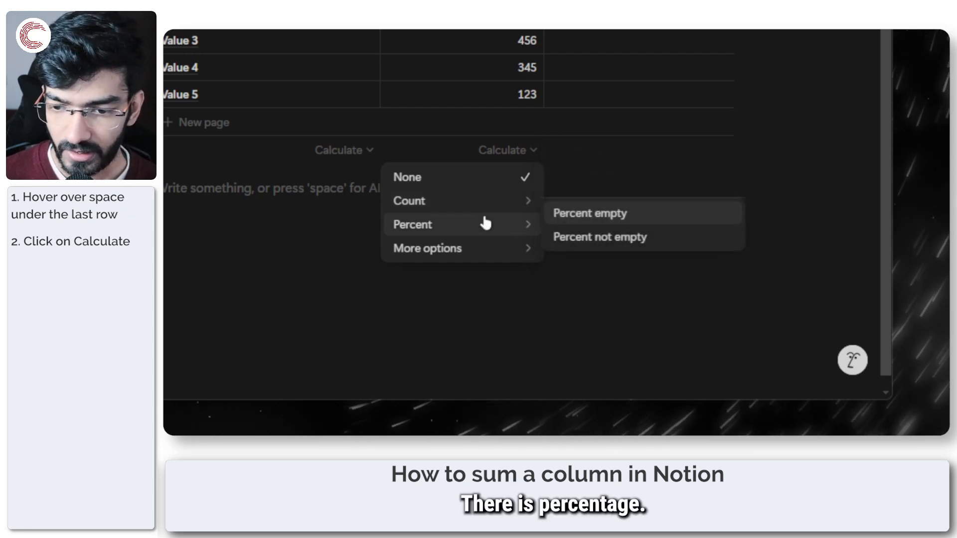
pyautogui.moveTo(599, 237)
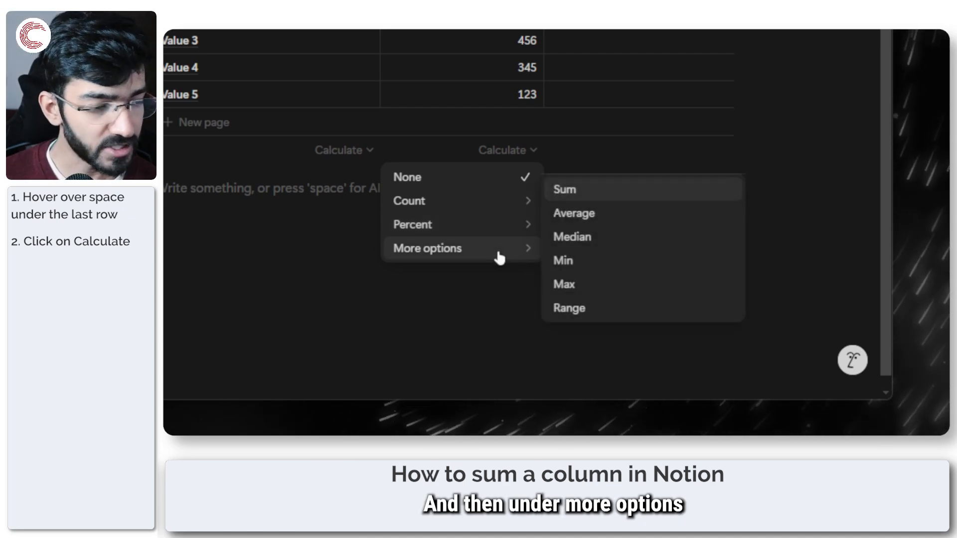
pyautogui.moveTo(573, 212)
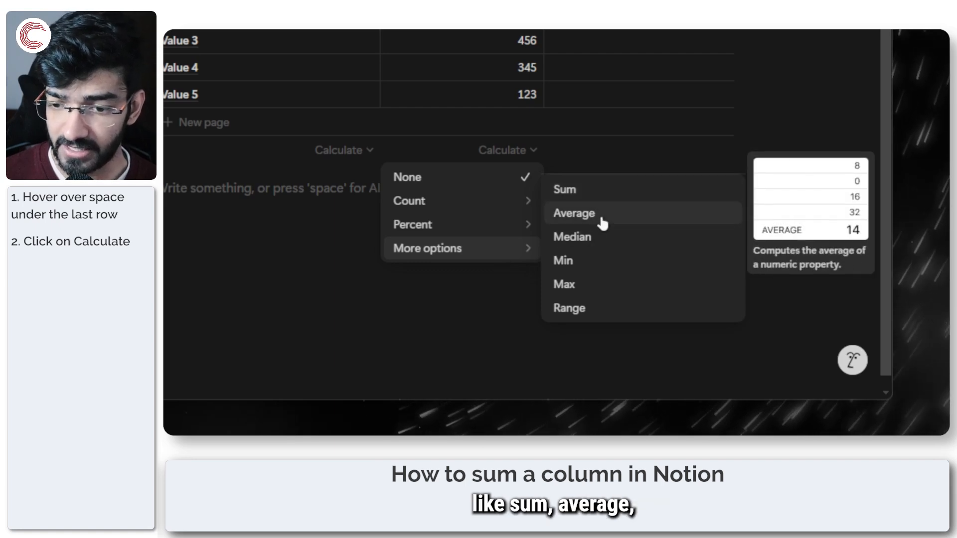
pyautogui.moveTo(589, 265)
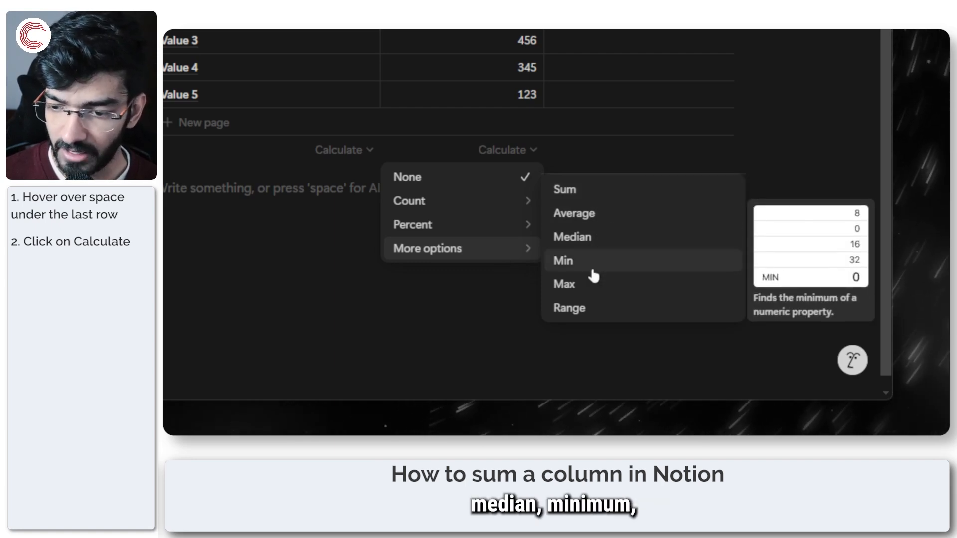
pyautogui.moveTo(590, 308)
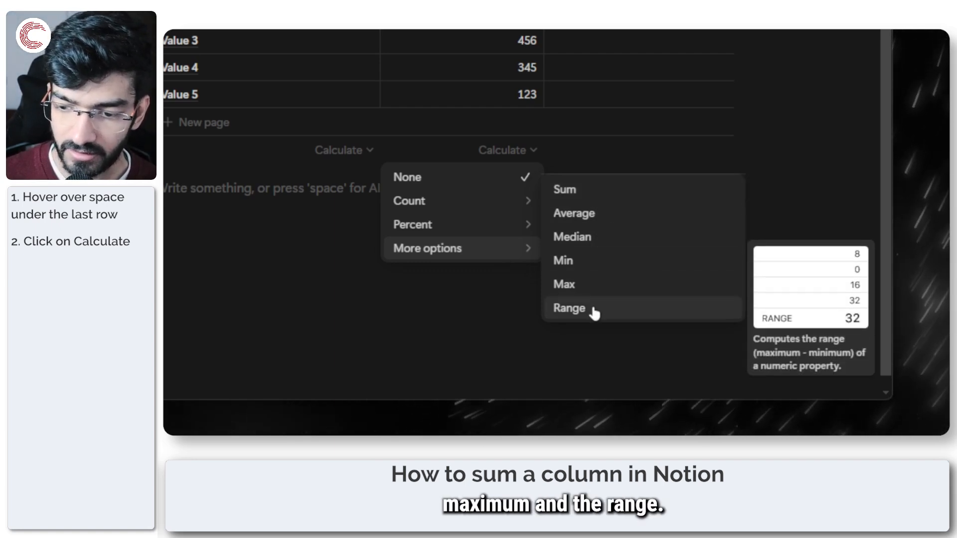
pyautogui.moveTo(595, 203)
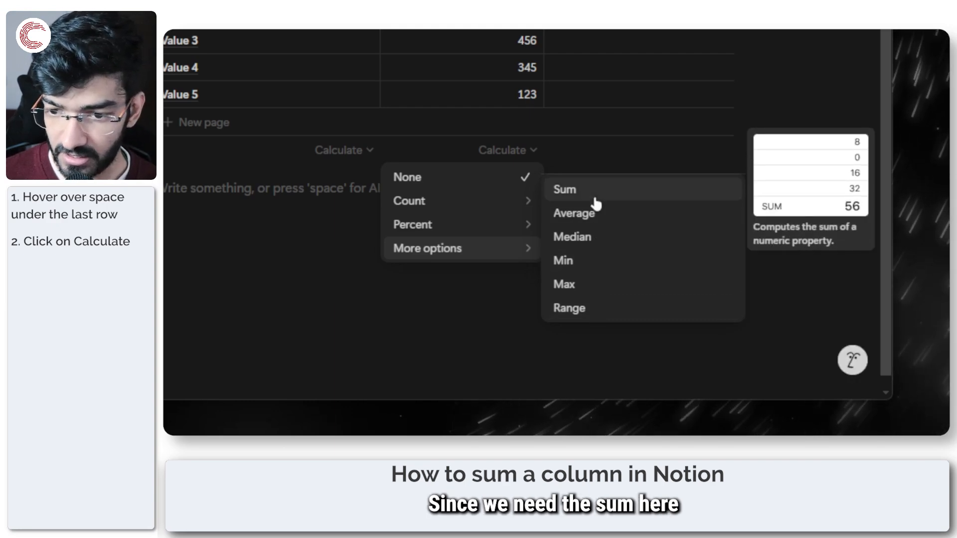
pyautogui.click(563, 189)
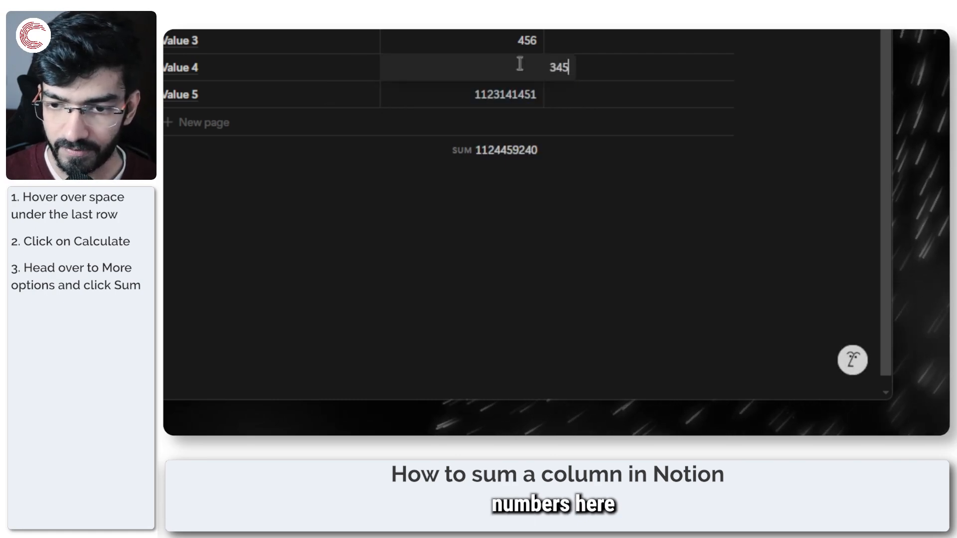
pyautogui.write('22313')
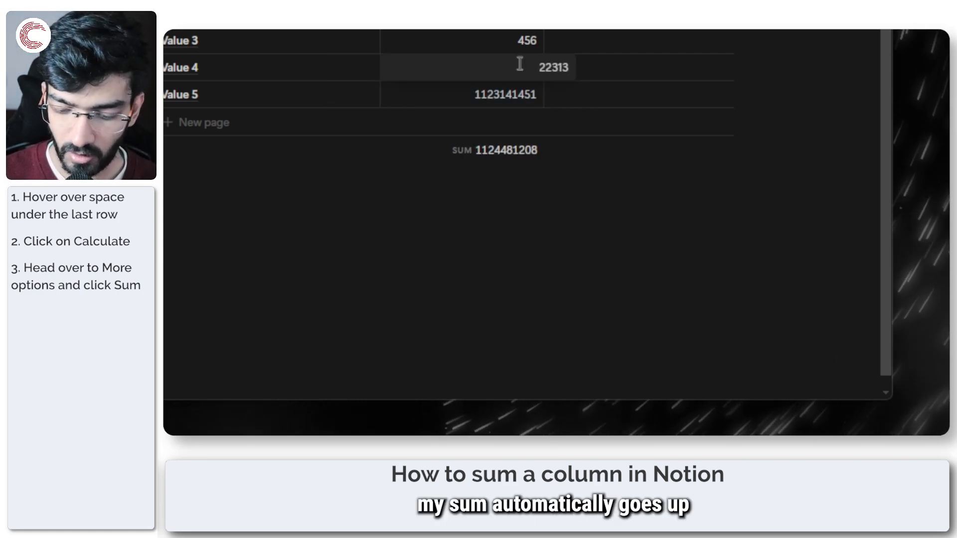
pyautogui.scroll(3)
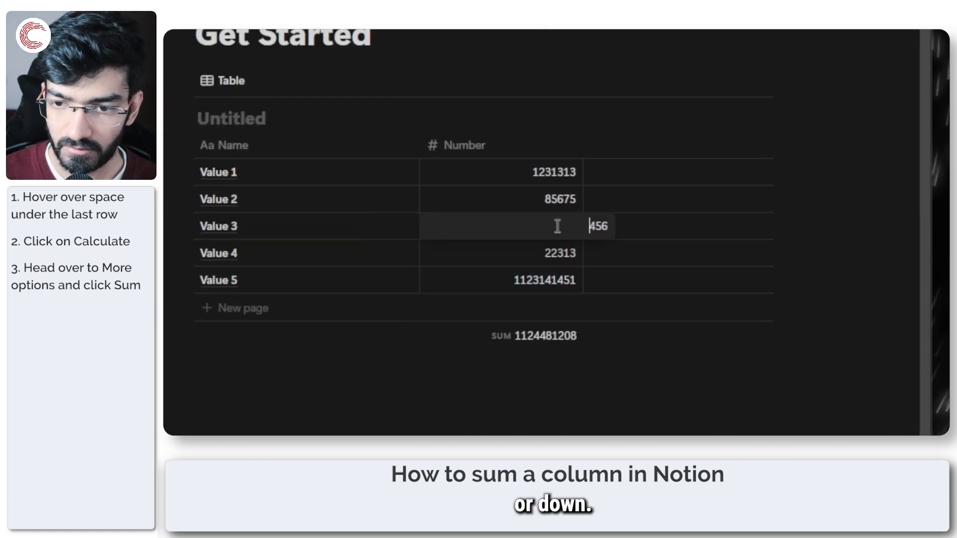
pyautogui.write('-4546')
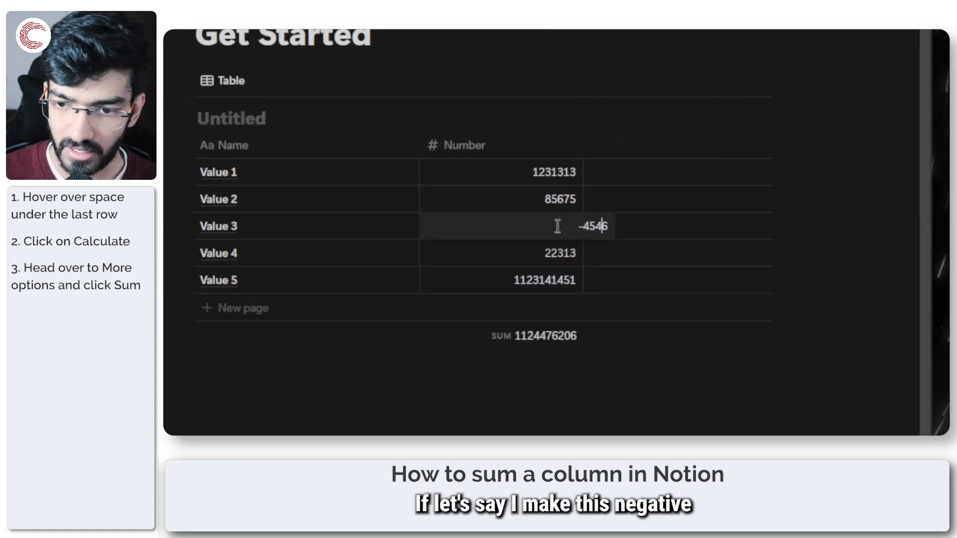
pyautogui.write('1231316')
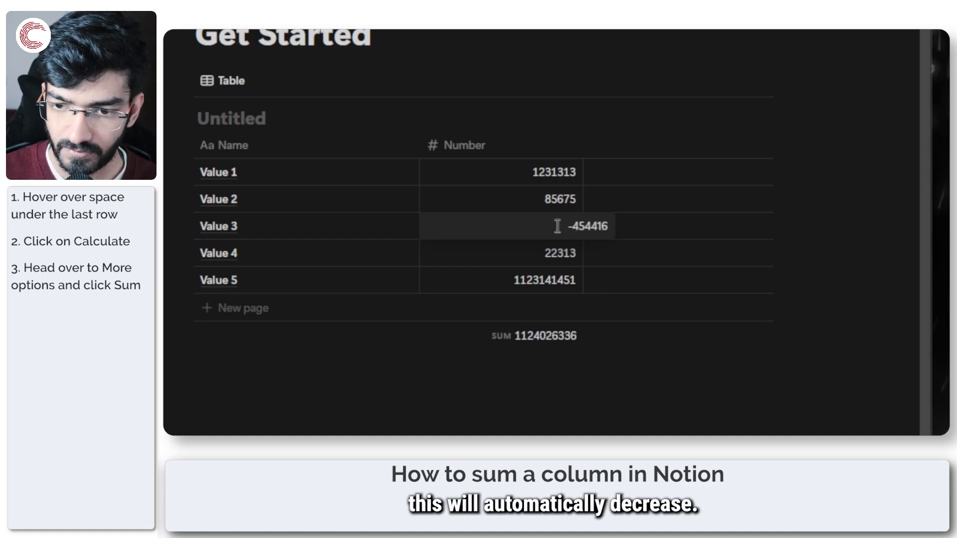
pyautogui.click(500, 253)
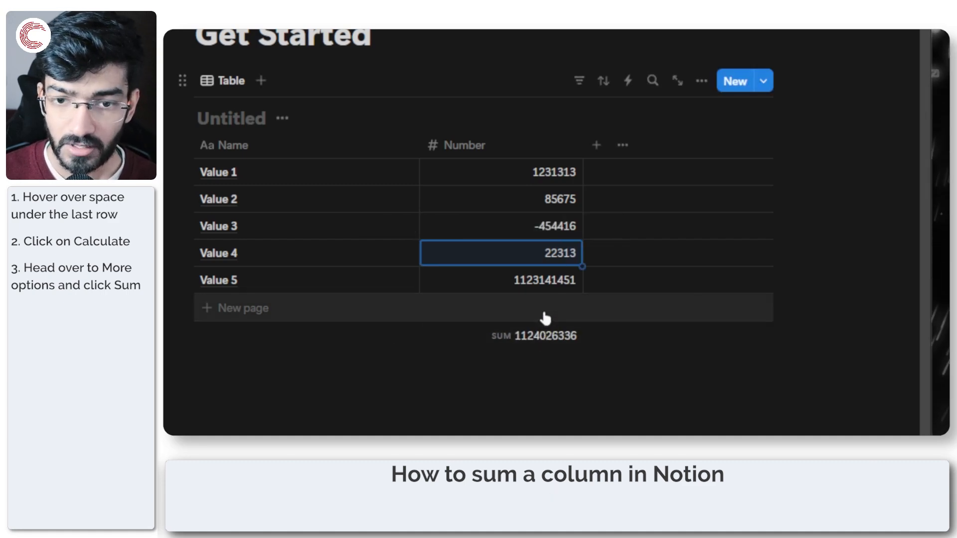